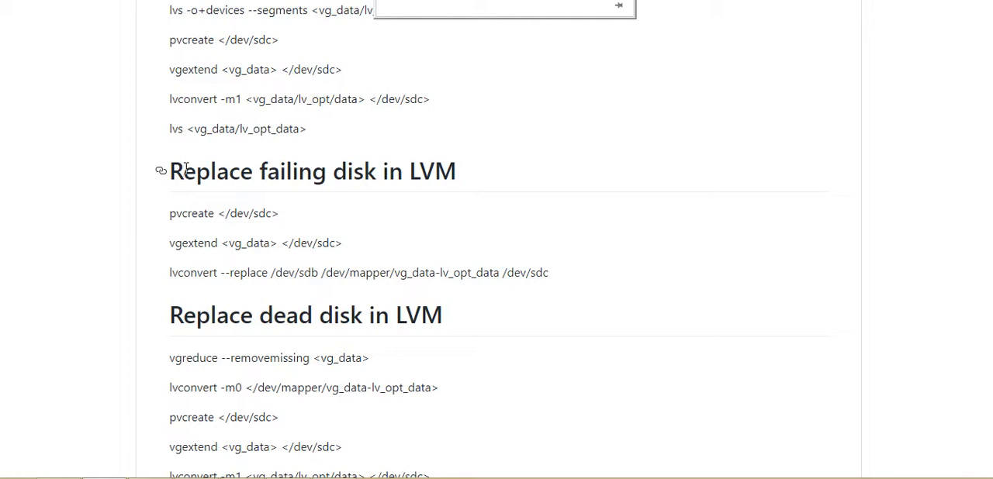
{"action": "mouse_move", "coordinate": [511, 173]}
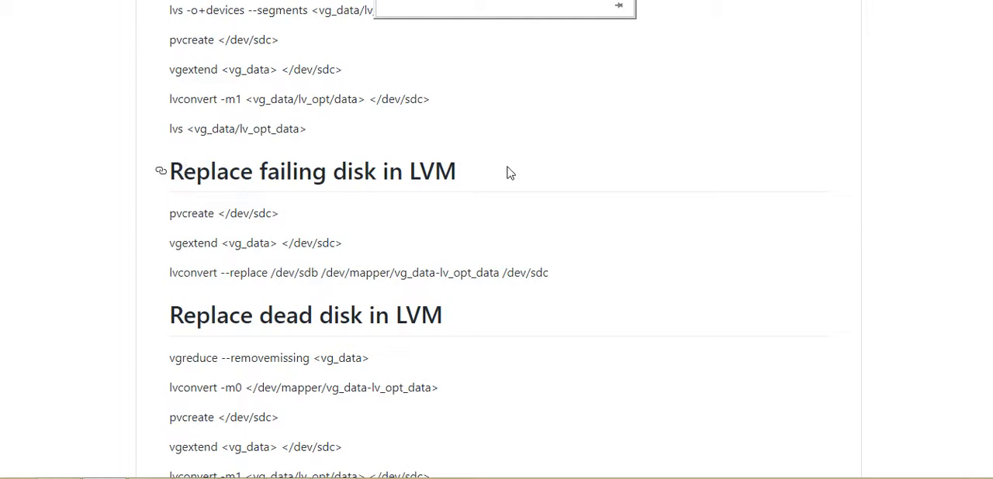
{"action": "mouse_move", "coordinate": [492, 176]}
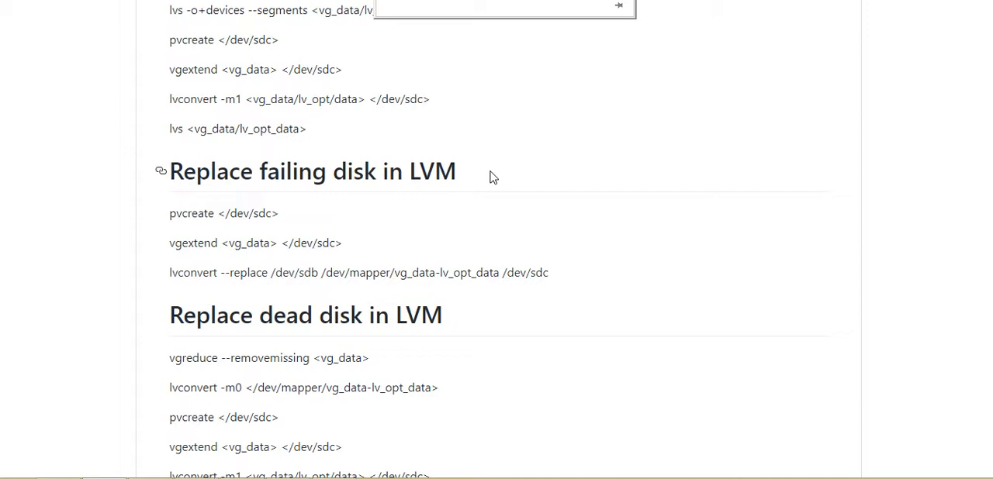
{"action": "mouse_move", "coordinate": [419, 239]}
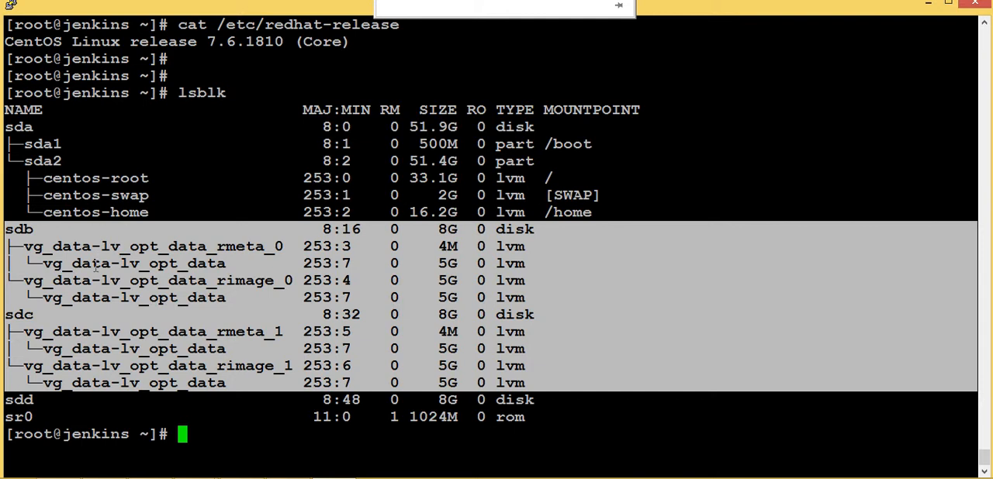
Highlight sdb and sdc carrying the mirrored volume in lsblk, then clear the screen.
{"action": "double_click", "coordinate": [132, 263]}
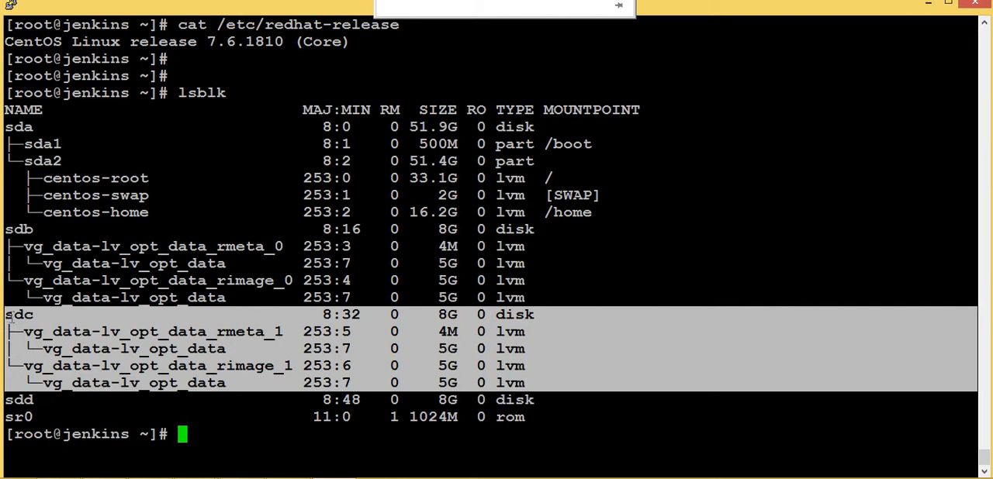
{"action": "mouse_move", "coordinate": [274, 437]}
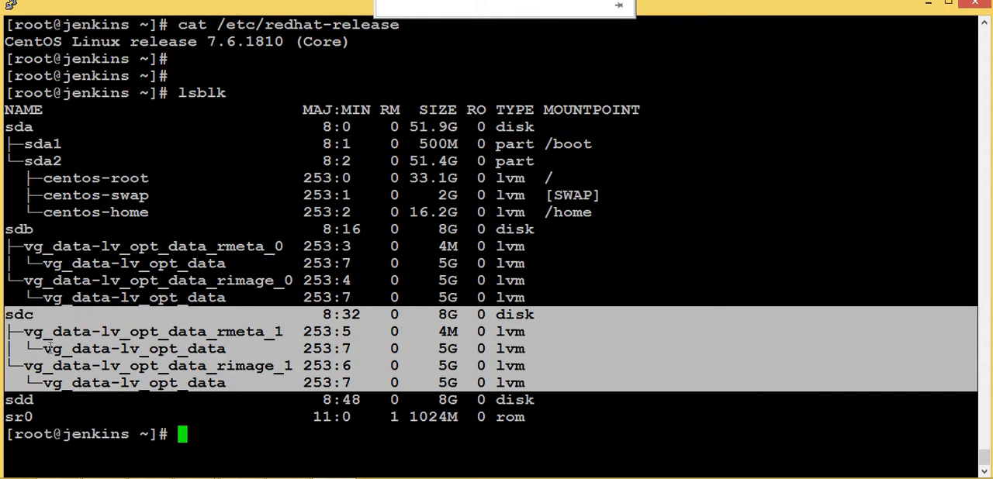
{"action": "mouse_move", "coordinate": [85, 428]}
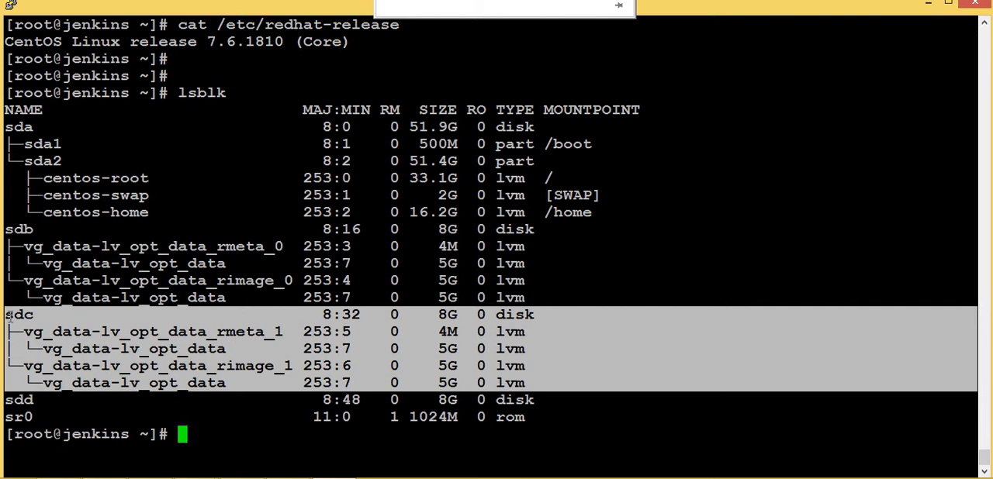
{"action": "mouse_move", "coordinate": [546, 409]}
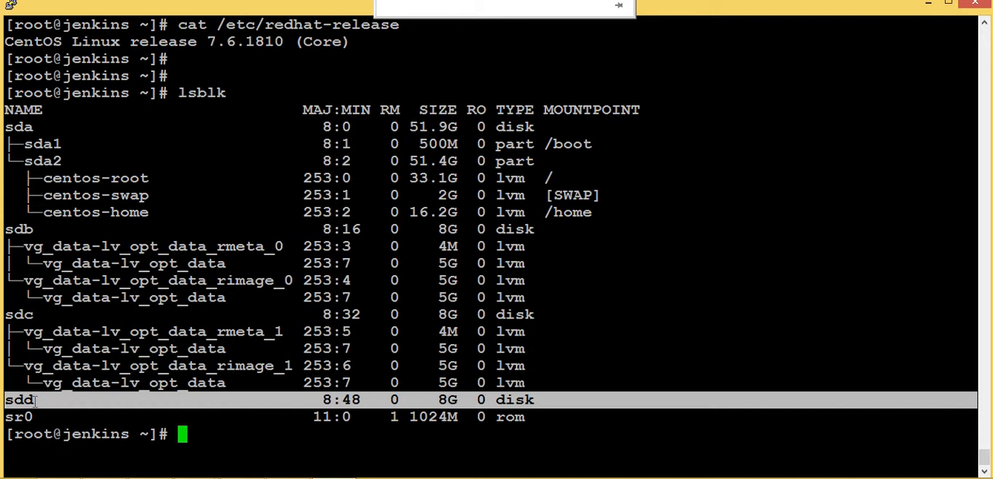
{"action": "mouse_move", "coordinate": [504, 364]}
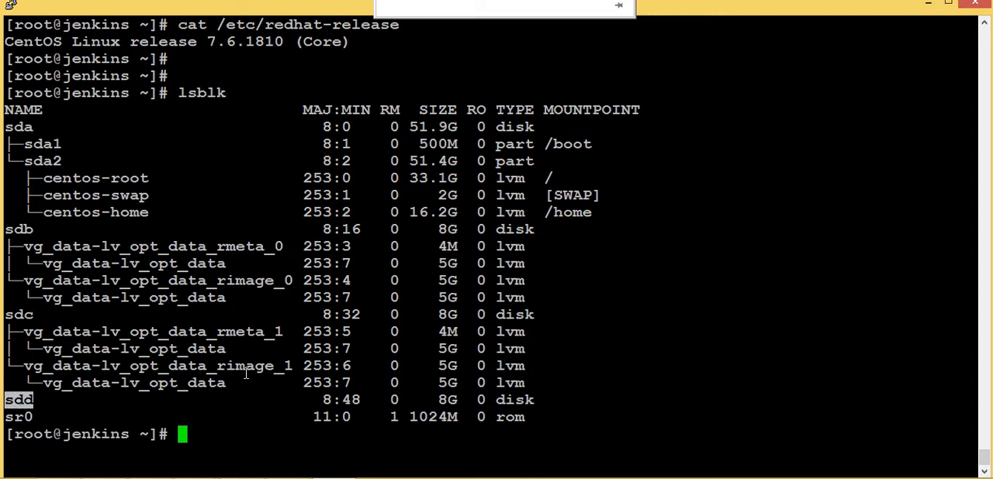
{"action": "mouse_move", "coordinate": [247, 373]}
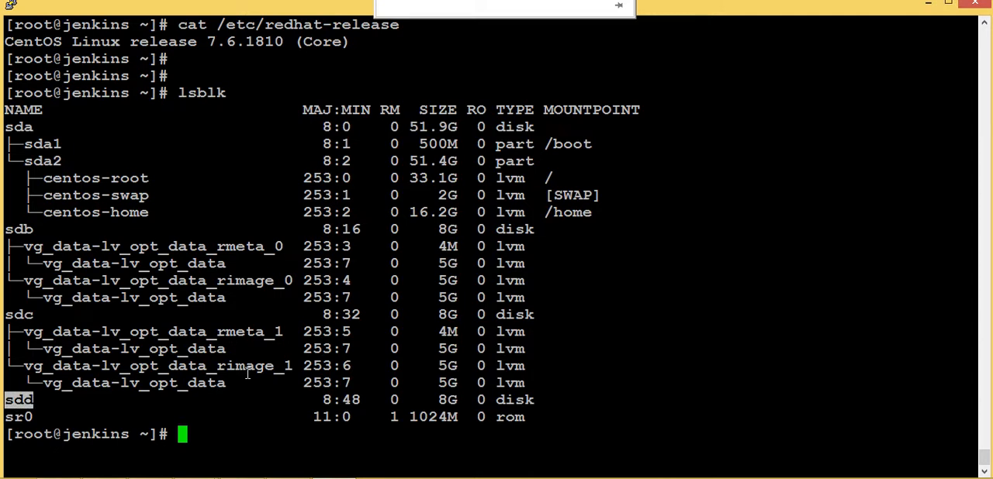
{"action": "type", "text": "clear"}
{"action": "type", "text": "p"}
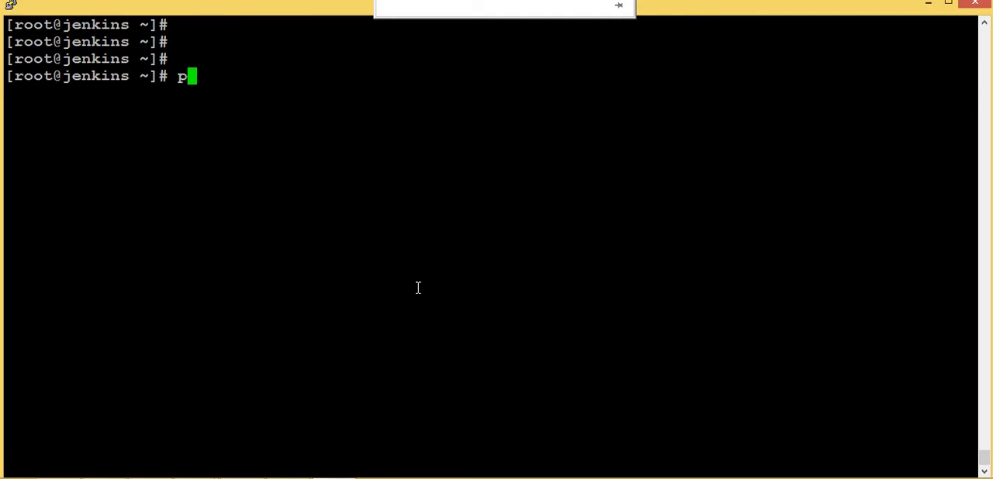
Run pvcreate on /dev/sdd, verify with pvs, and vgextend vg_data with /dev/sdd.
{"action": "type", "text": "vcreate /dev/sdd"}
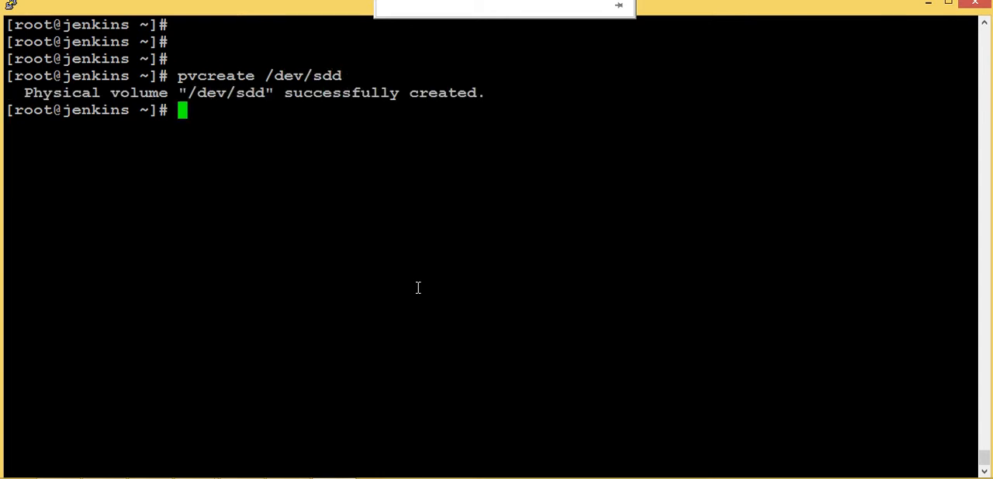
{"action": "type", "text": "pvs"}
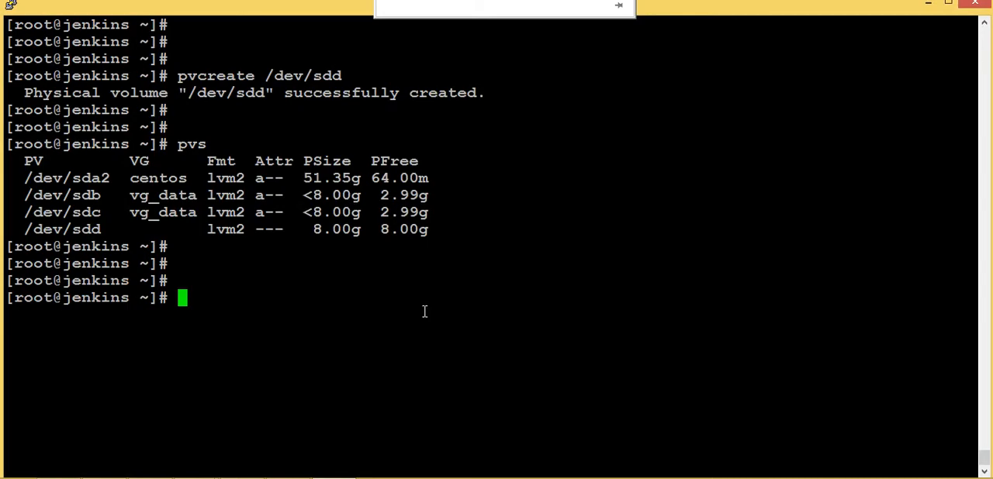
{"action": "type", "text": "v"}
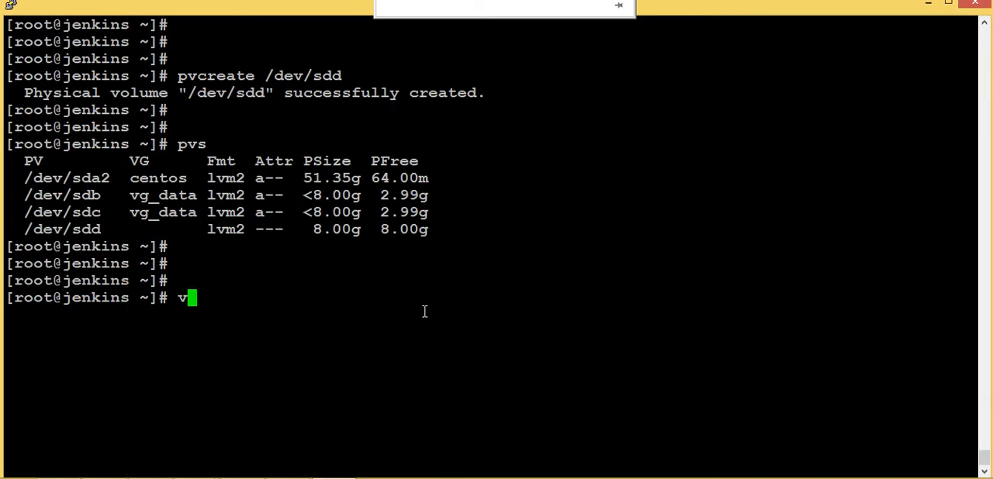
{"action": "type", "text": "gextend"}
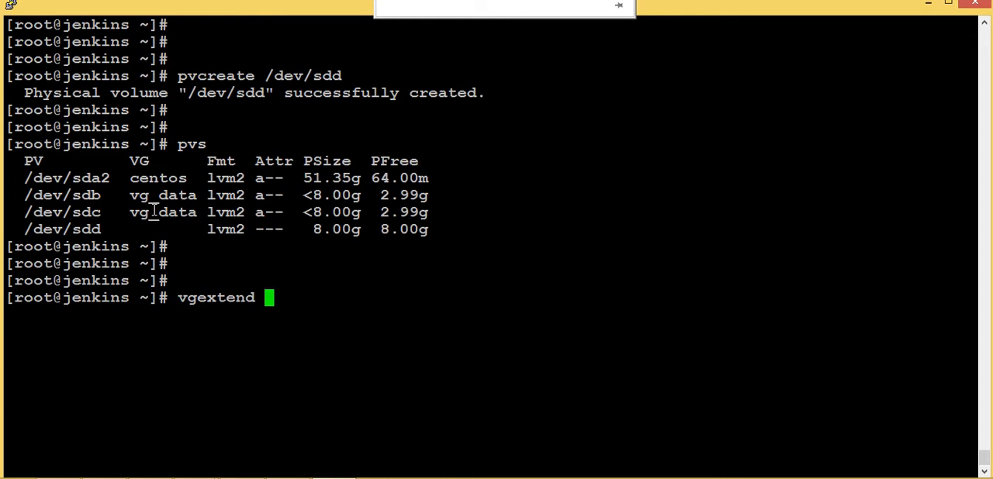
{"action": "type", "text": "vg_data /dev/sdd"}
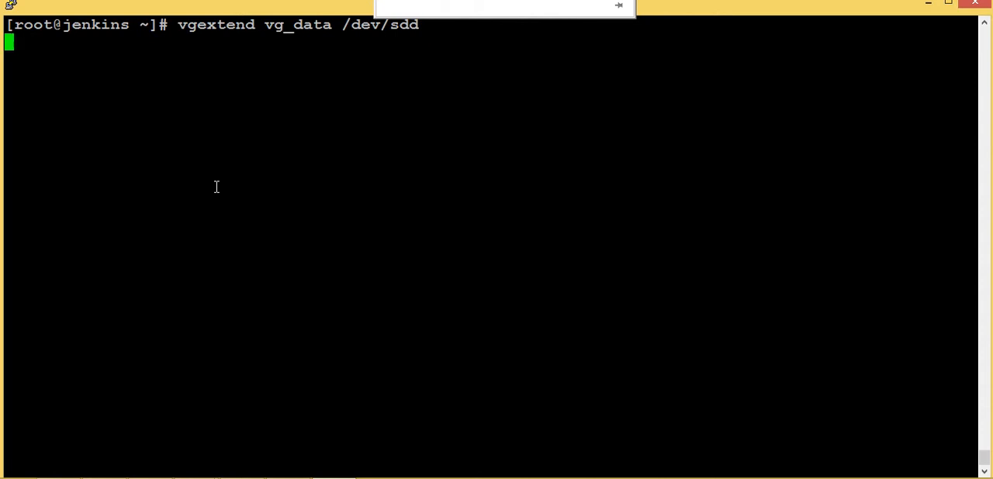
{"action": "type", "text": "p"}
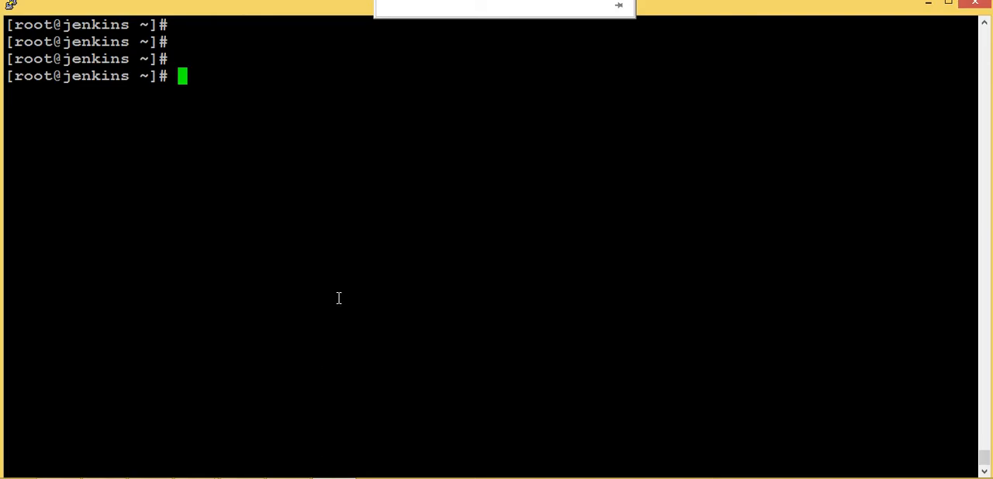
Replace /dev/sdc with /dev/sdd in vg_data-lv_opt_data via lvconvert --replace, then check lvs.
{"action": "type", "text": "lvconvert --replace /dev/sdb /dev/mapper/vg_data-lv_opt_data /dev/sdc"}
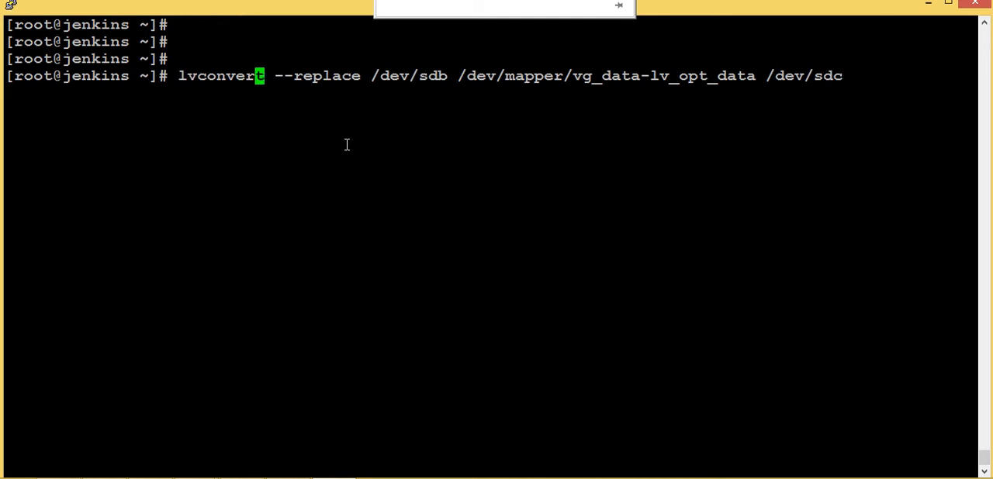
{"action": "double_click", "coordinate": [317, 75]}
{"action": "type", "text": "c"}
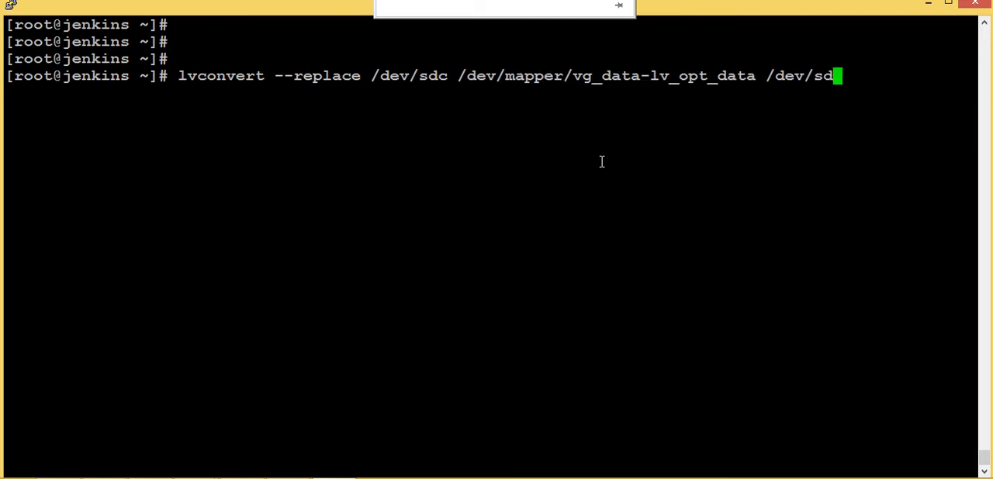
{"action": "type", "text": "d"}
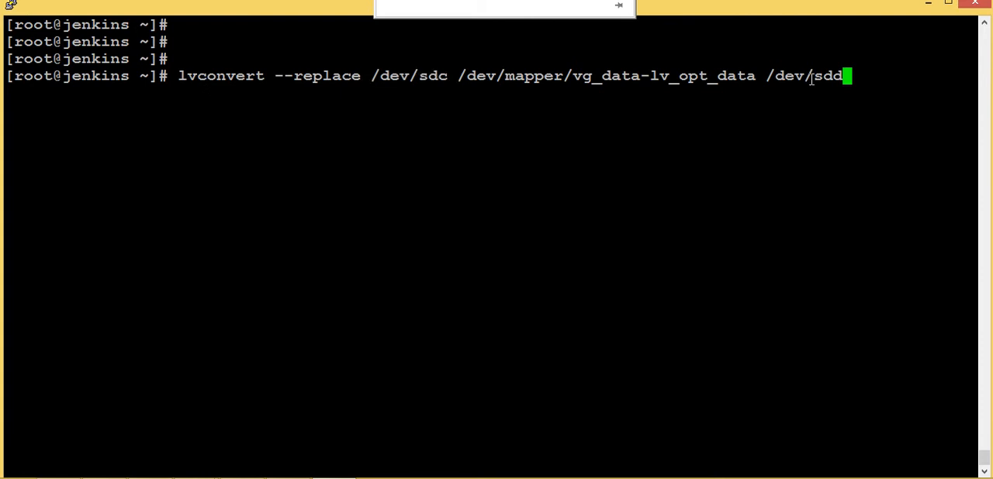
{"action": "double_click", "coordinate": [807, 75]}
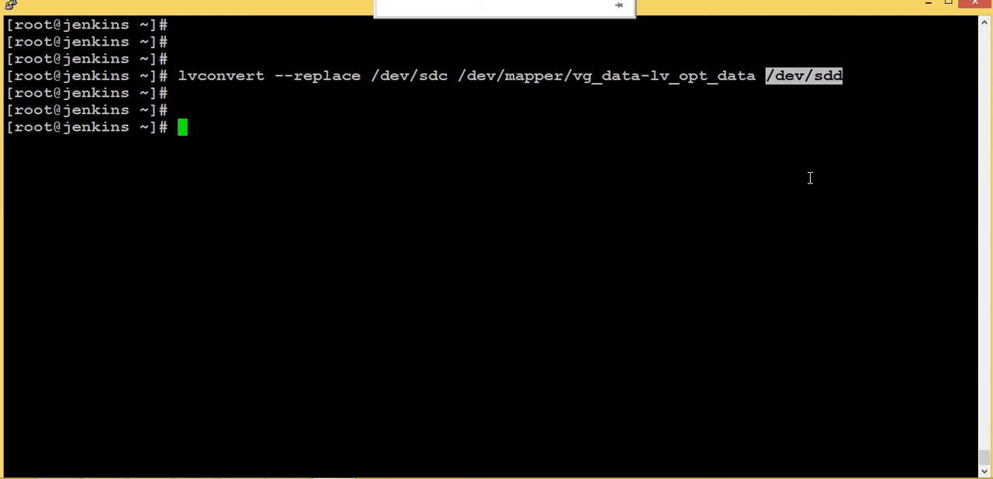
{"action": "type", "text": "lvs"}
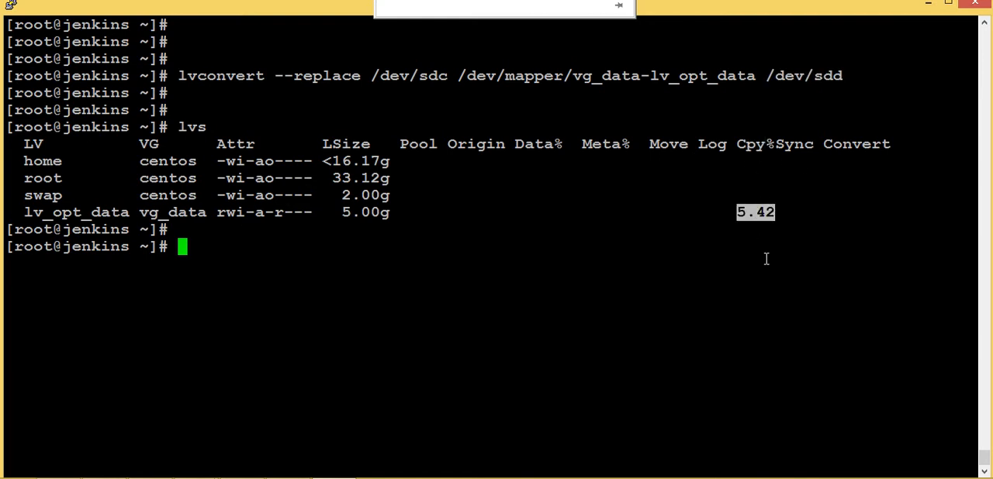
Rerun lvs until lv_opt_data's Cpy%Sync column reaches 100.00.
{"action": "type", "text": "lvs"}
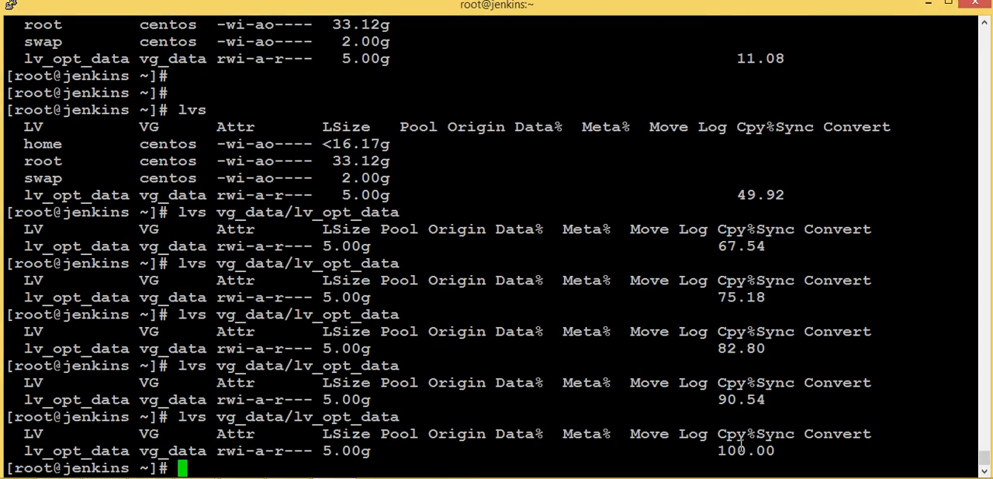
{"action": "double_click", "coordinate": [745, 450]}
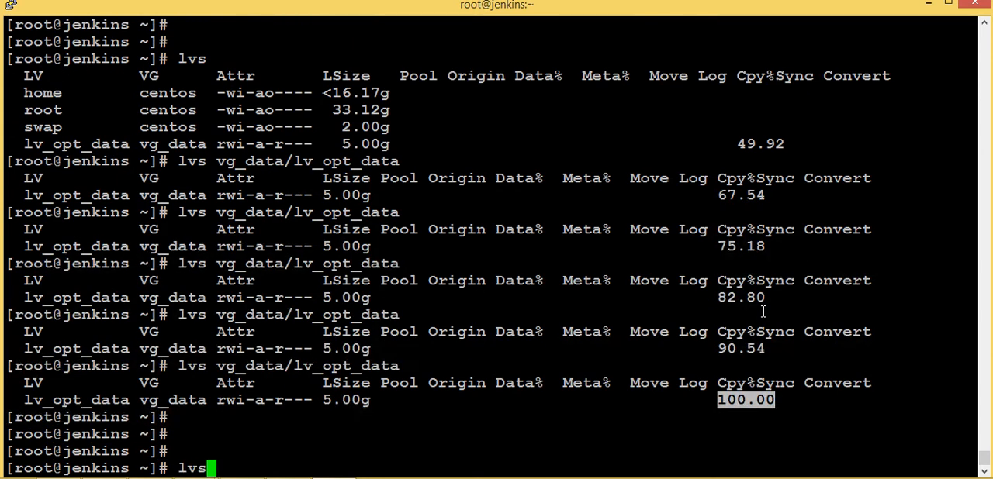
{"action": "type", "text": "--seg"}
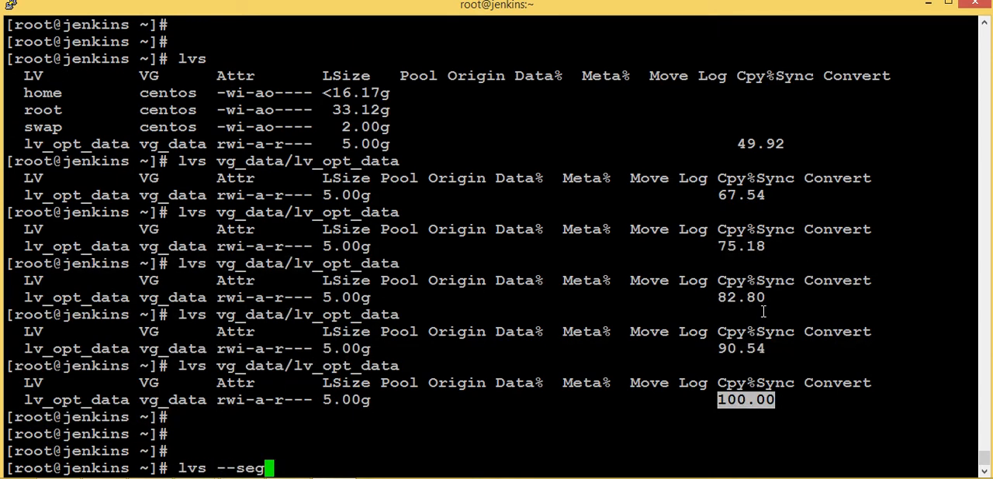
{"action": "type", "text": "ments"}
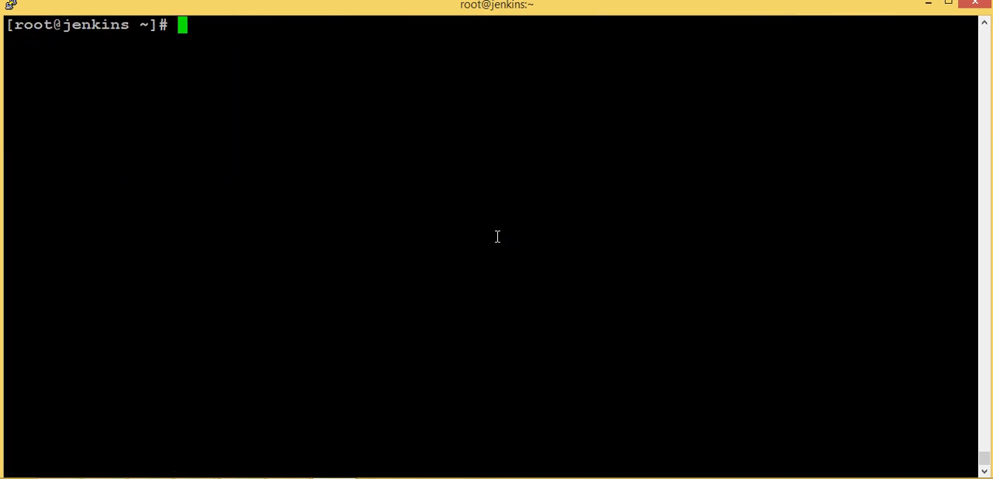
Run lvs --segments vg_data/lv_opt_data -o+devices, showing raid1 on rimage_0 and rimage_1.
{"action": "type", "text": "lvs --segments vg_data/lv_opt_data"}
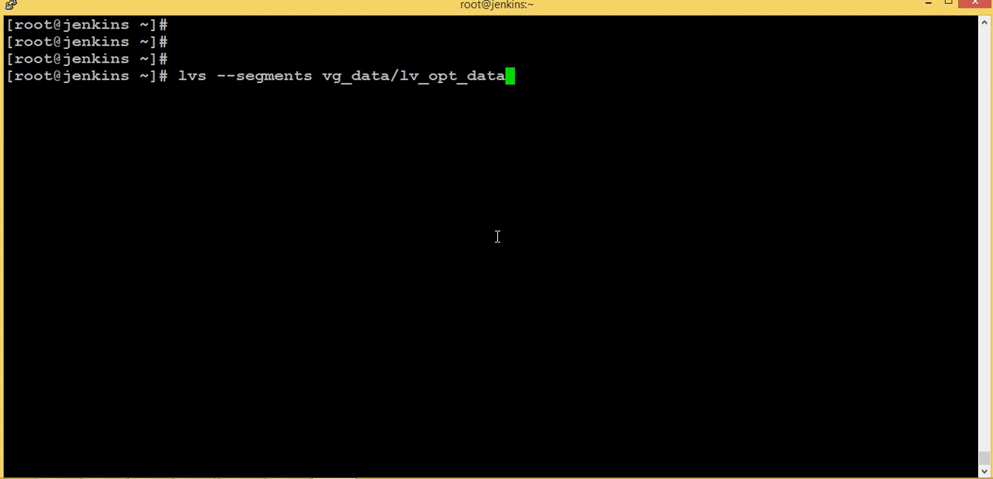
{"action": "key", "text": "Return"}
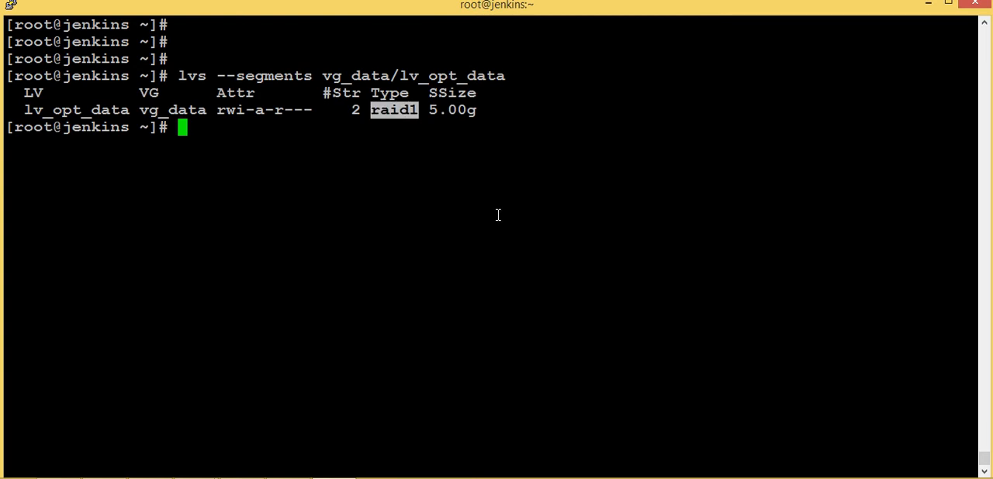
{"action": "type", "text": "lvs --segments vg_data/lv_opt_data -"}
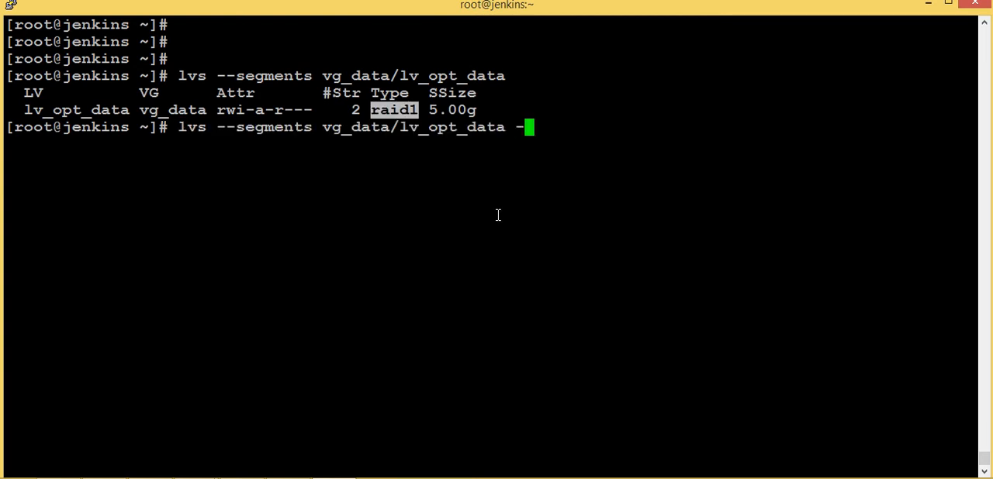
{"action": "type", "text": "o+devices"}
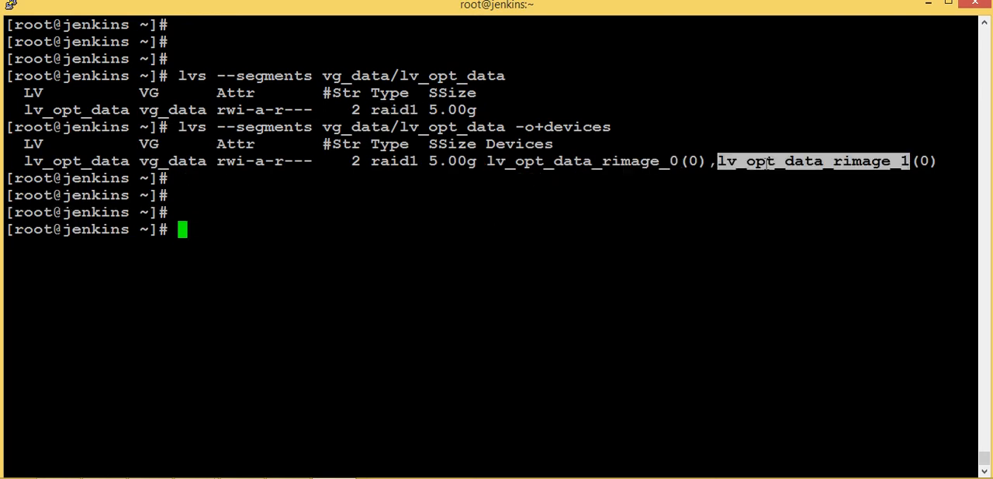
{"action": "type", "text": "ls"}
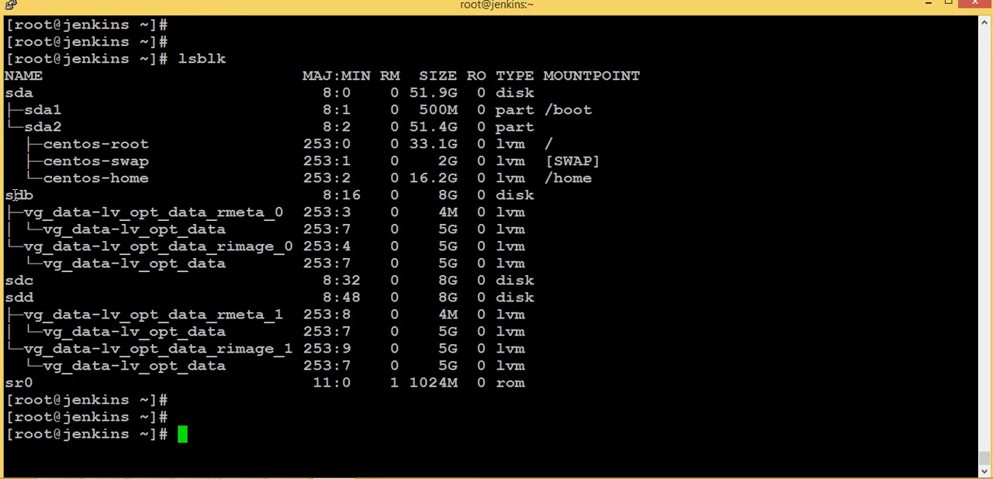
Mark sdc in the lsblk output, confirming it no longer holds raid1 volumes.
{"action": "double_click", "coordinate": [18, 280]}
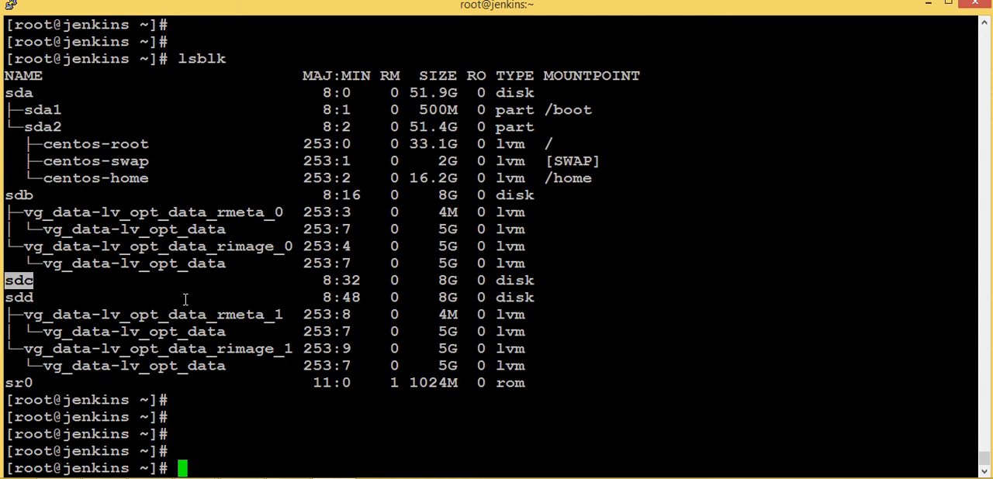
{"action": "type", "text": "vg"}
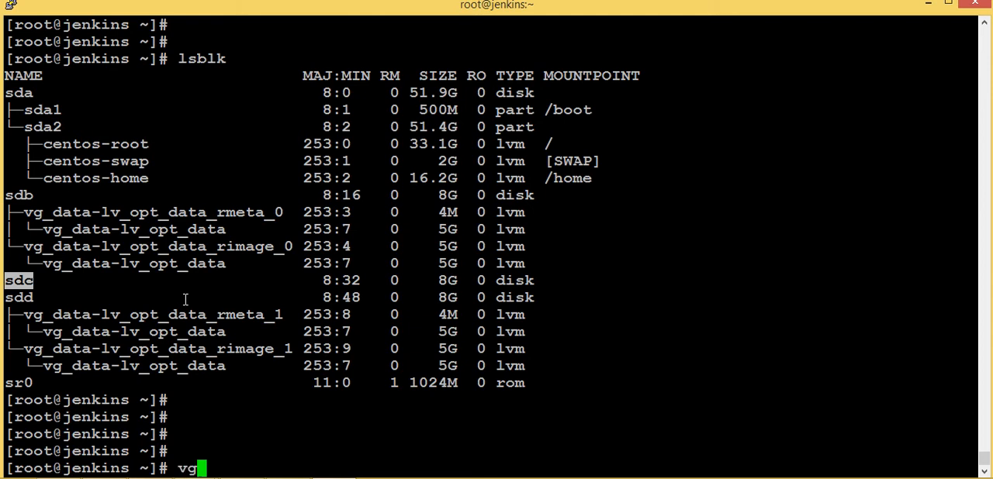
{"action": "type", "text": "s"}
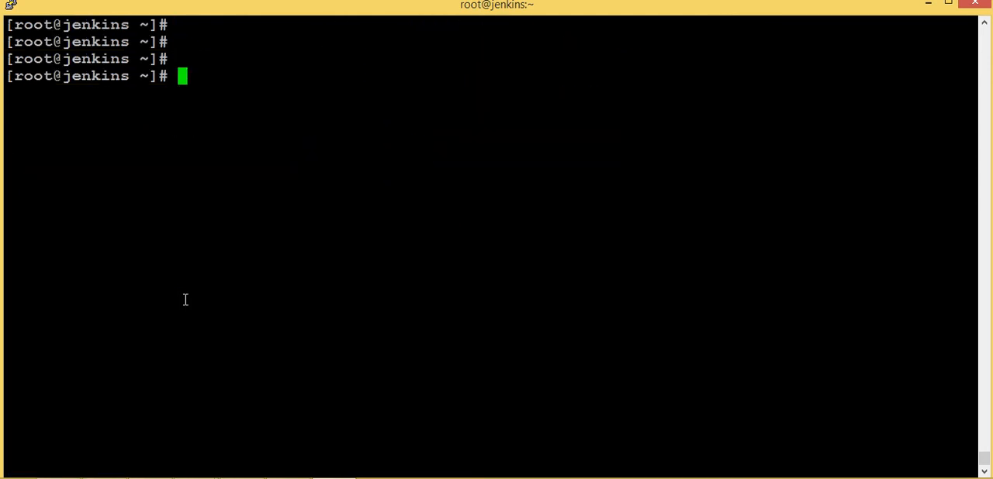
Remove /dev/sdc from vg_data with vgreduce, check pvs, then pvremove /dev/sdc.
{"action": "type", "text": "vgs"}
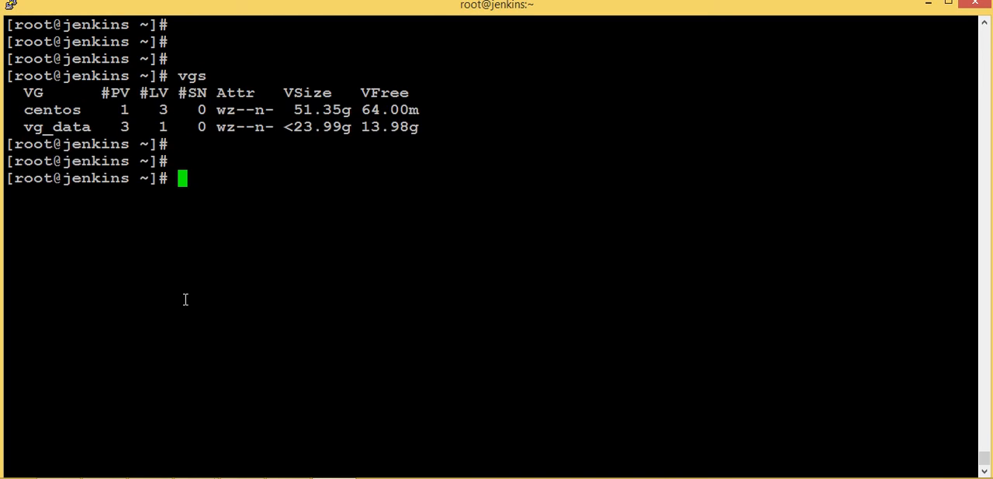
{"action": "type", "text": "vgreduce"}
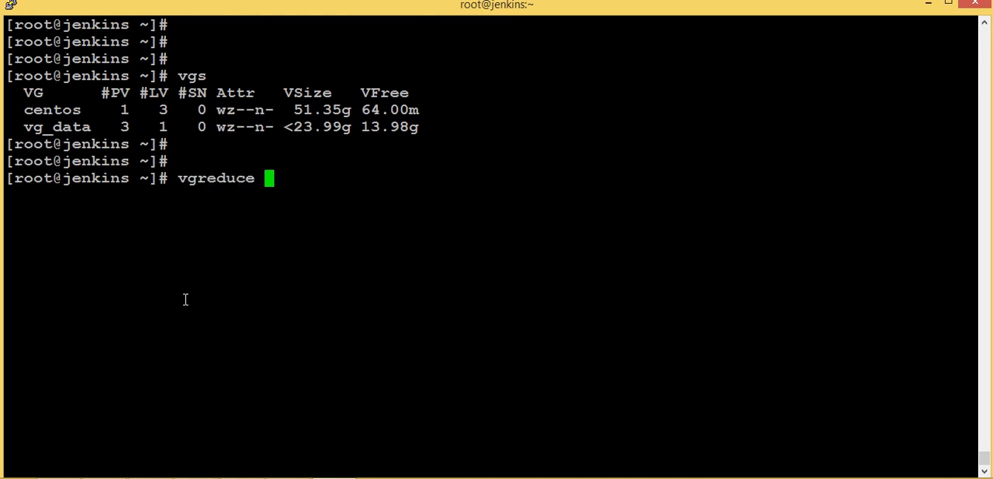
{"action": "mouse_move", "coordinate": [74, 128]}
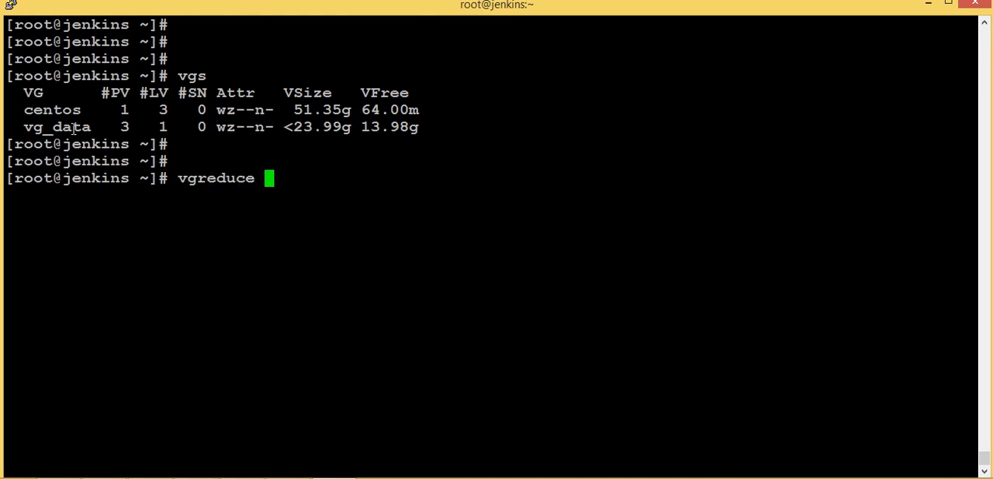
{"action": "type", "text": "vg_data /dev/sdc"}
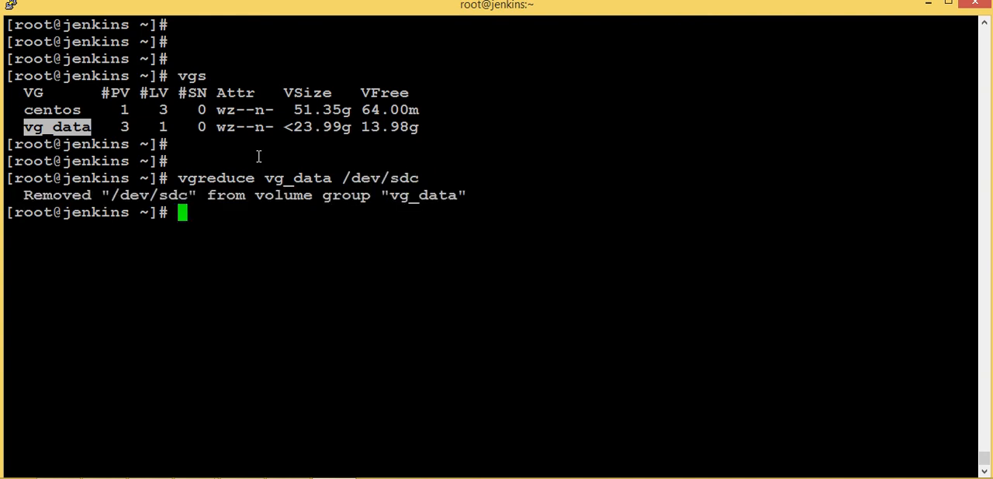
{"action": "type", "text": "pvs"}
{"action": "type", "text": "pvr"}
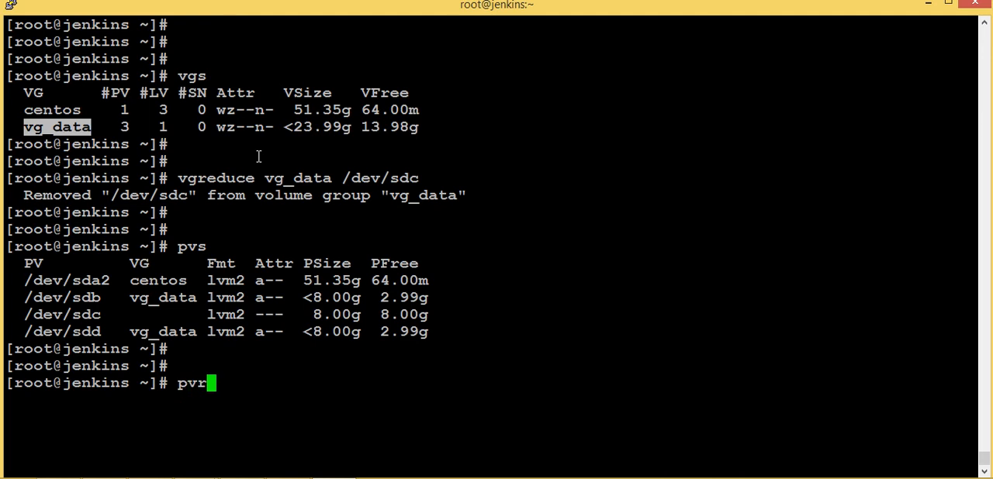
{"action": "type", "text": "emove"}
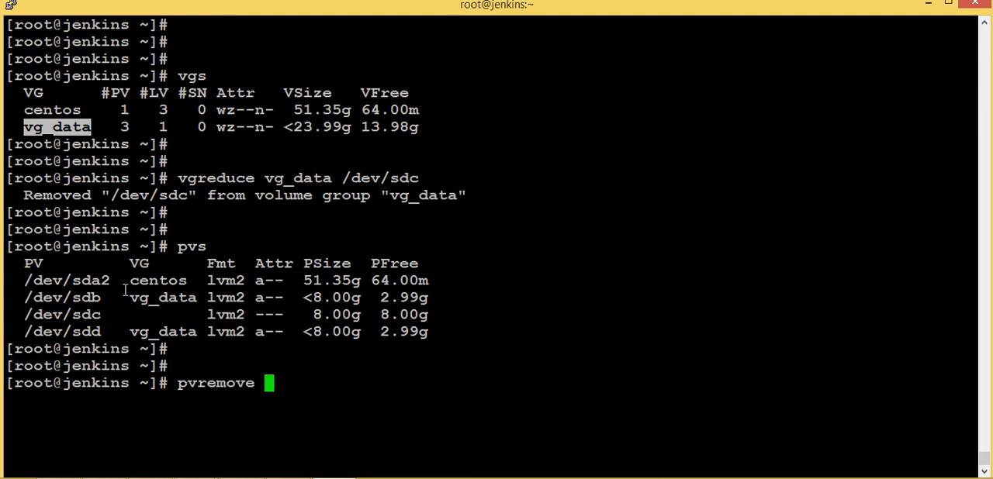
{"action": "type", "text": "/dev/sdc"}
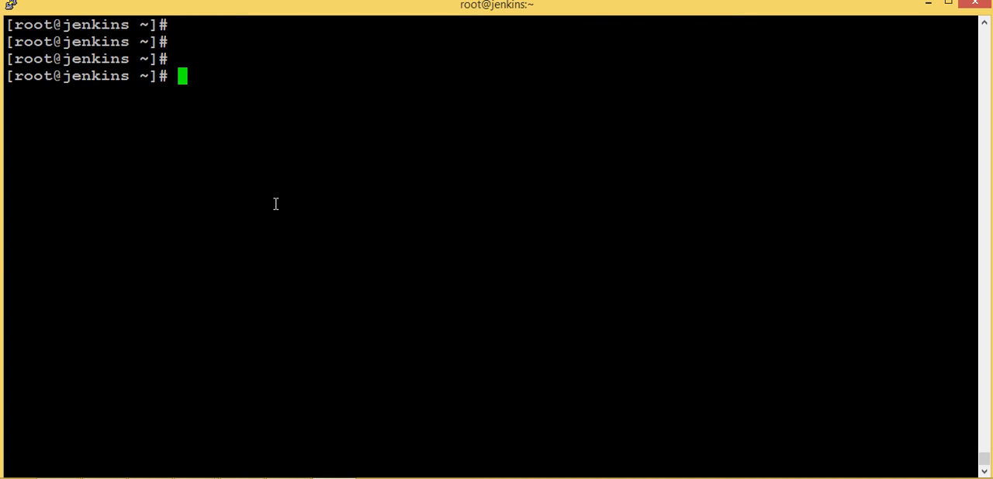
Delete sdc from the kernel by echoing 1 into /sys/block/sdc/device/delete.
{"action": "type", "text": "e"}
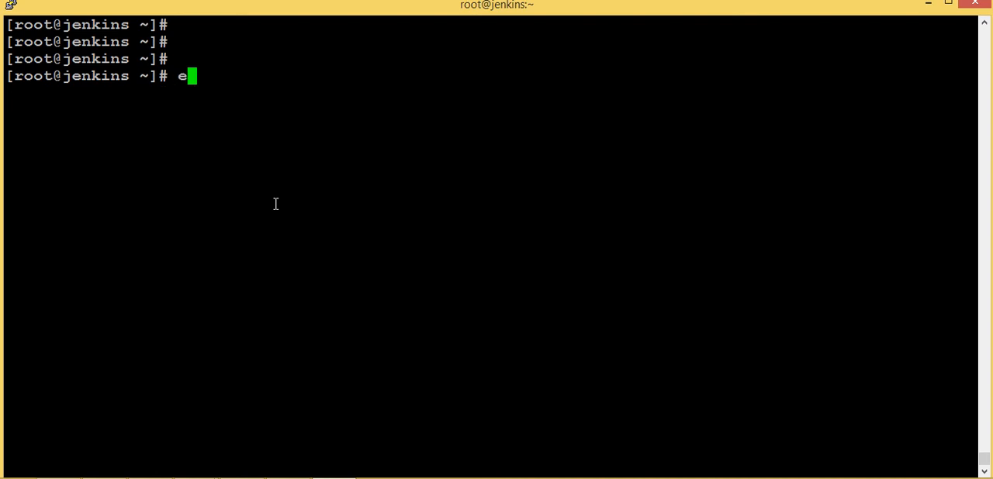
{"action": "type", "text": "cho \"1\""}
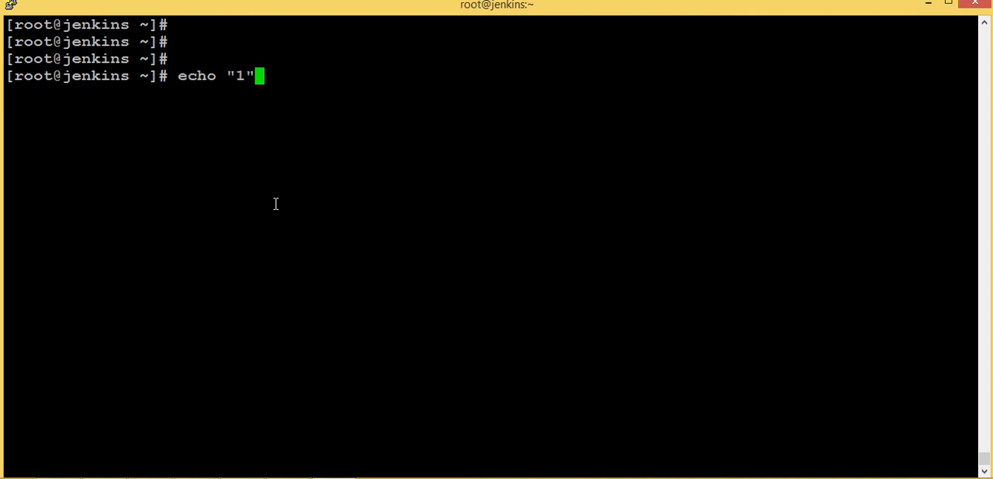
{"action": "type", "text": "> /"}
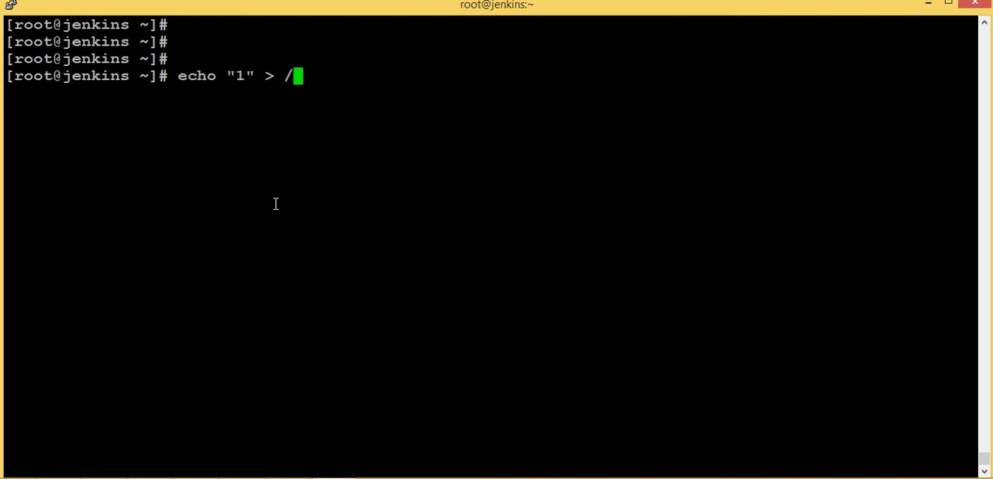
{"action": "type", "text": "sys/"}
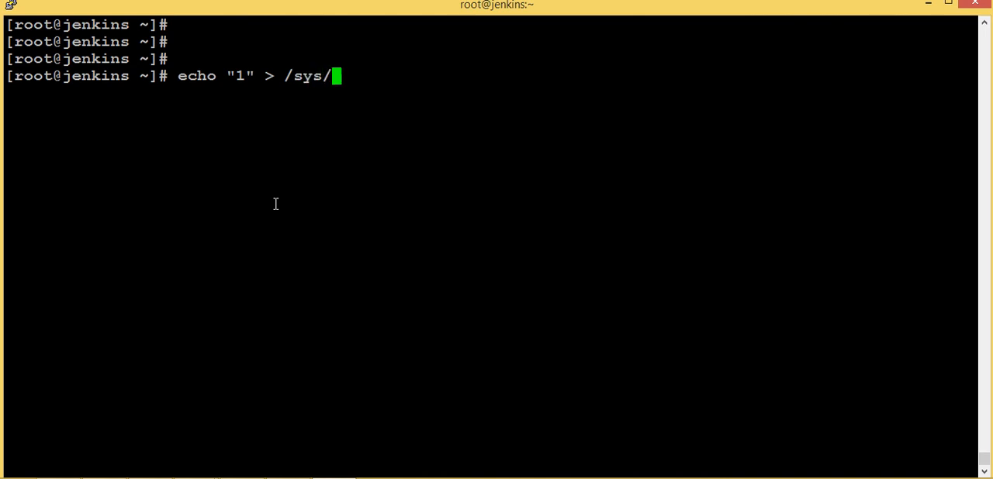
{"action": "type", "text": "bl"}
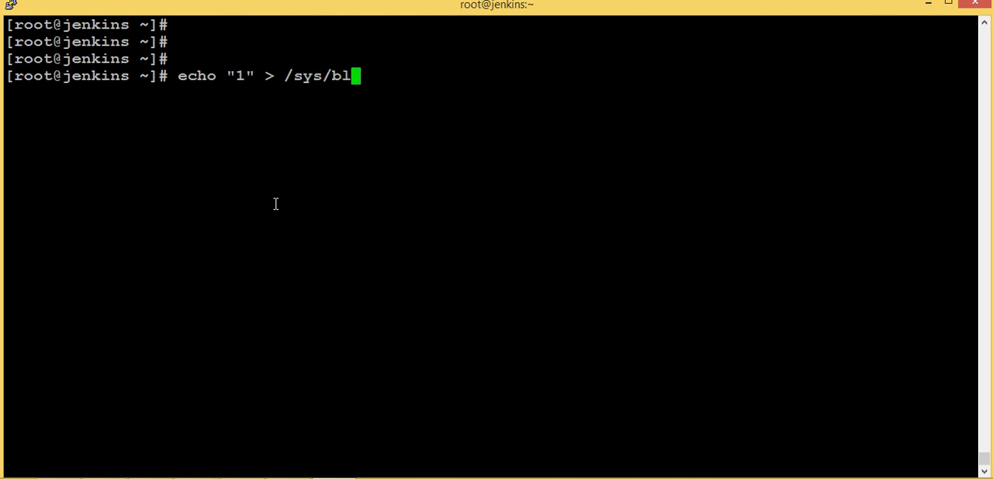
{"action": "type", "text": "ock/sdc/"}
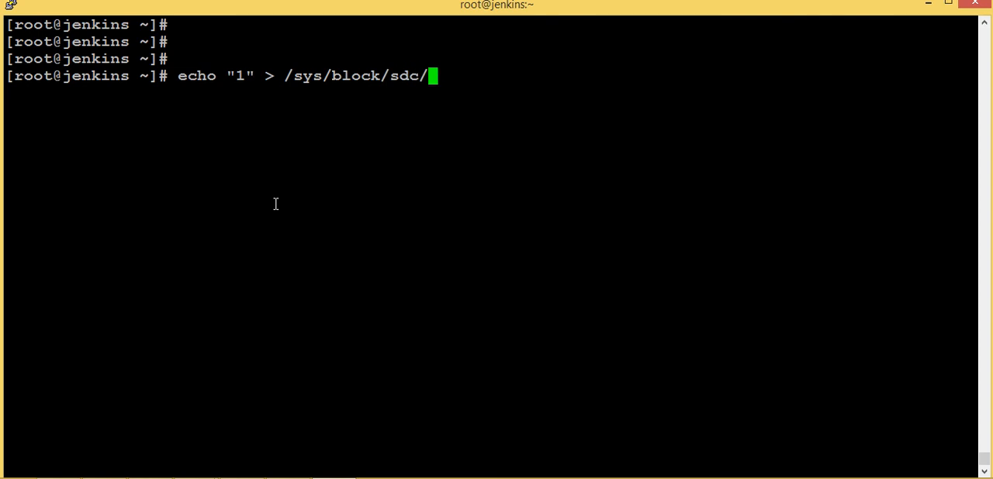
{"action": "type", "text": "device/"}
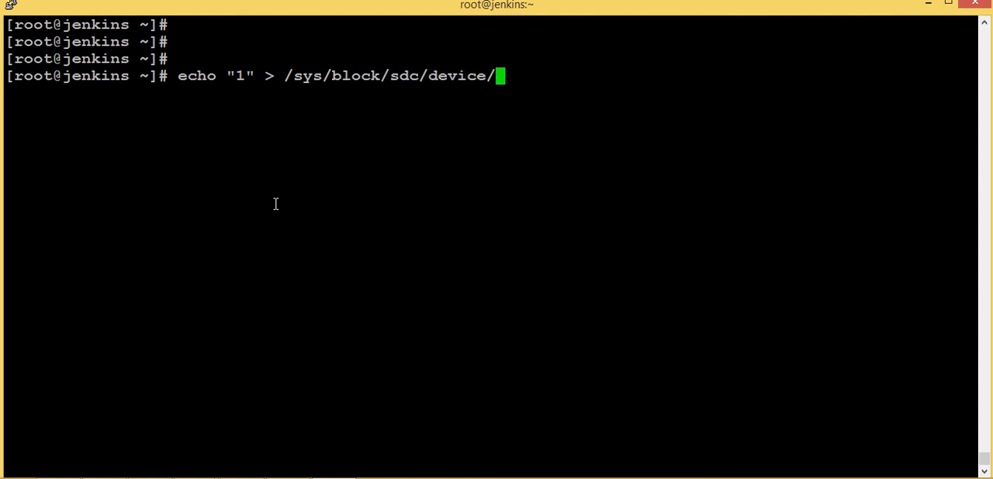
{"action": "type", "text": "delete"}
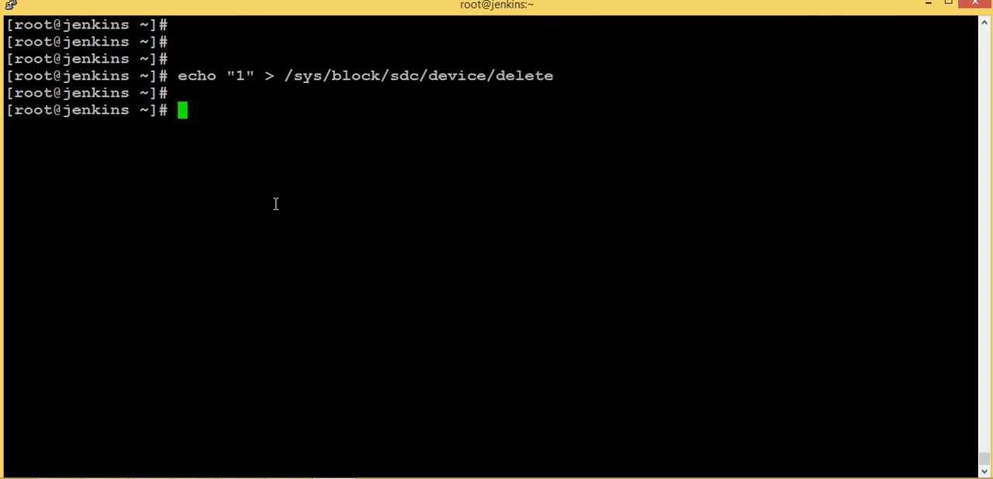
{"action": "type", "text": "l"}
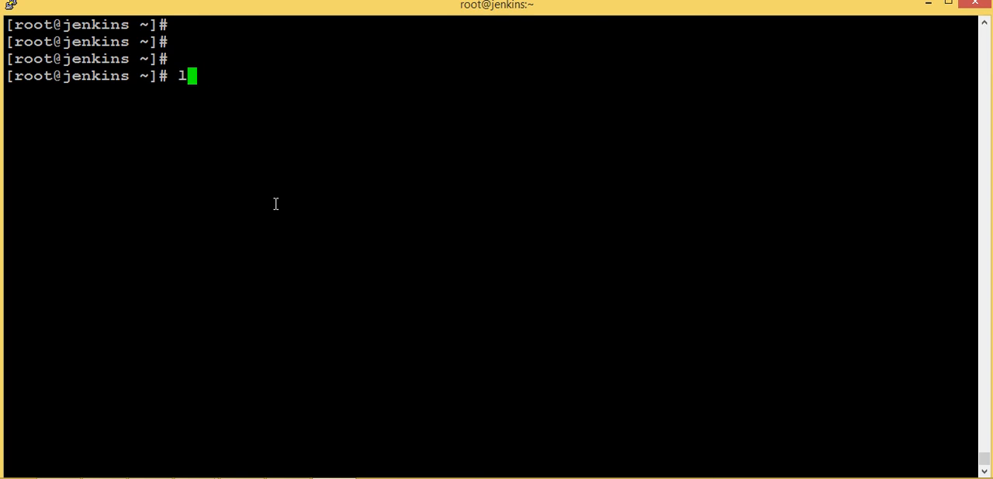
Run lsblk and select the output listing only sda, sdb and sdd.
{"action": "type", "text": "sblk"}
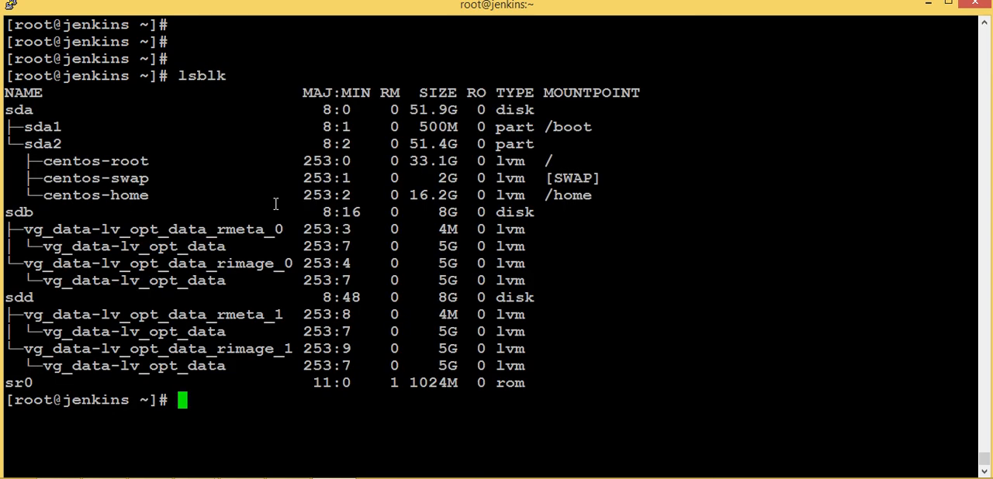
{"action": "mouse_move", "coordinate": [6, 212]}
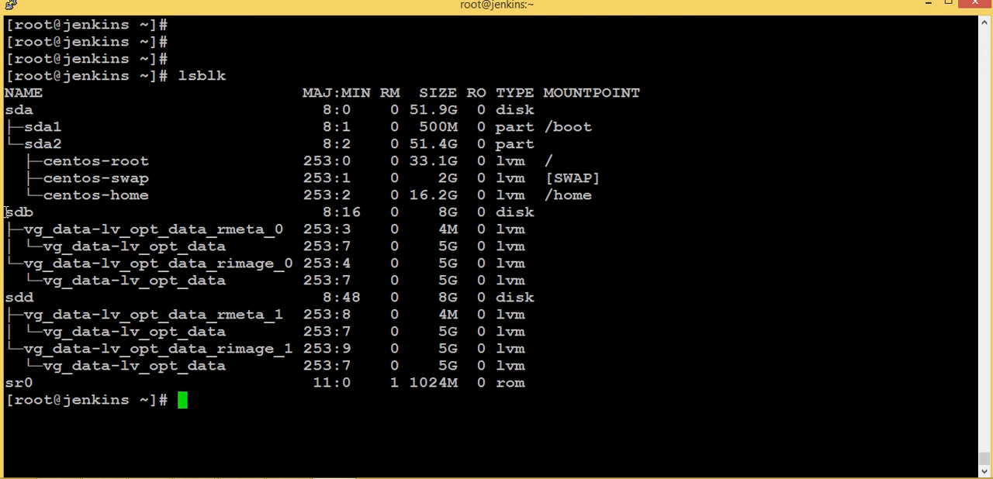
{"action": "left_click_drag", "start_coordinate": [4, 212], "coordinate": [349, 264]}
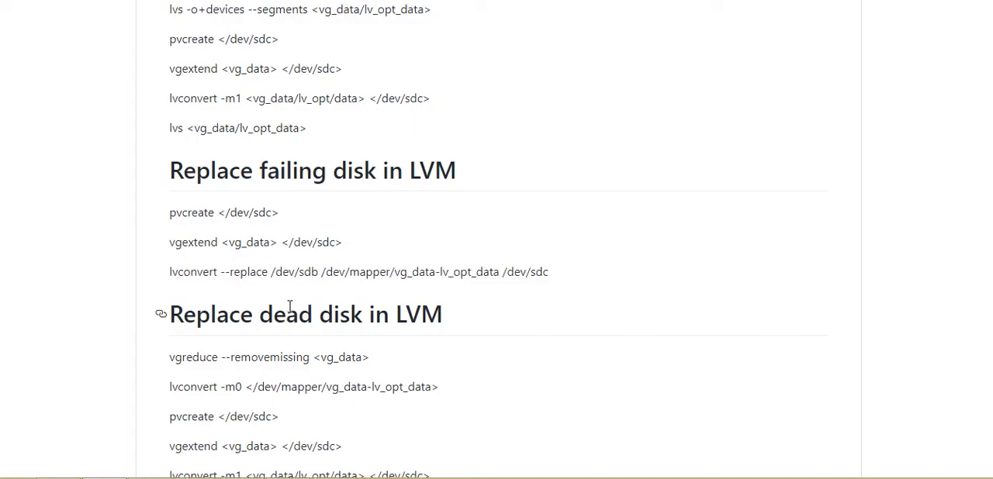
Scroll the notes page and highlight the 'Replace dead disk in LVM' heading.
{"action": "scroll", "scroll_direction": "down", "scroll_amount": 3}
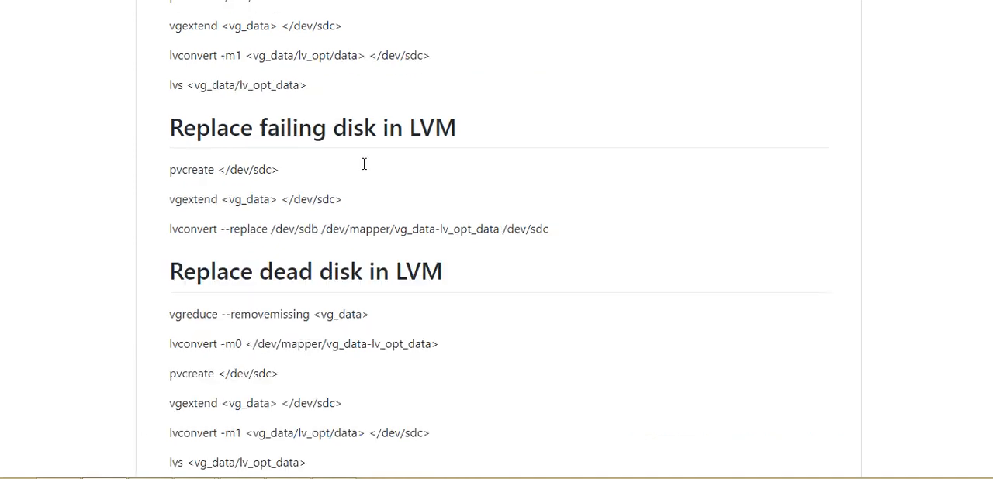
{"action": "scroll", "scroll_direction": "up", "scroll_amount": 3}
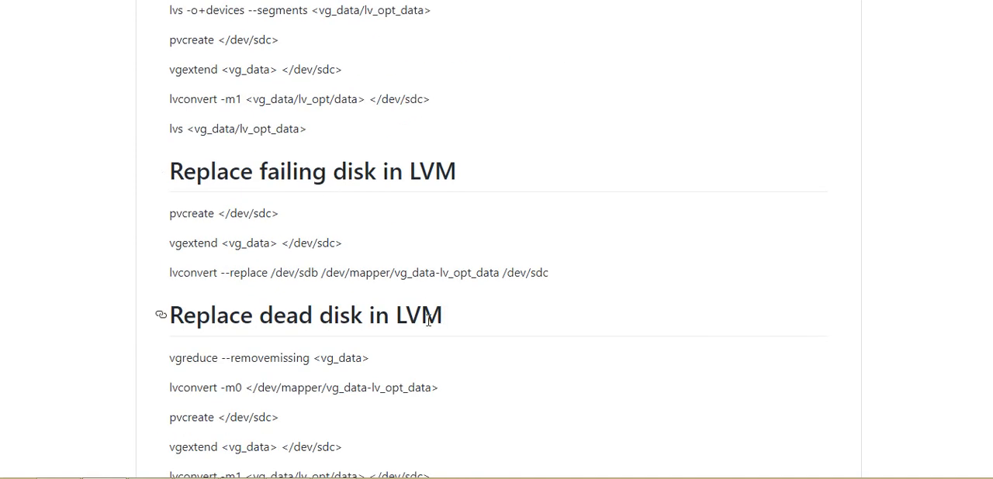
{"action": "double_click", "coordinate": [305, 315]}
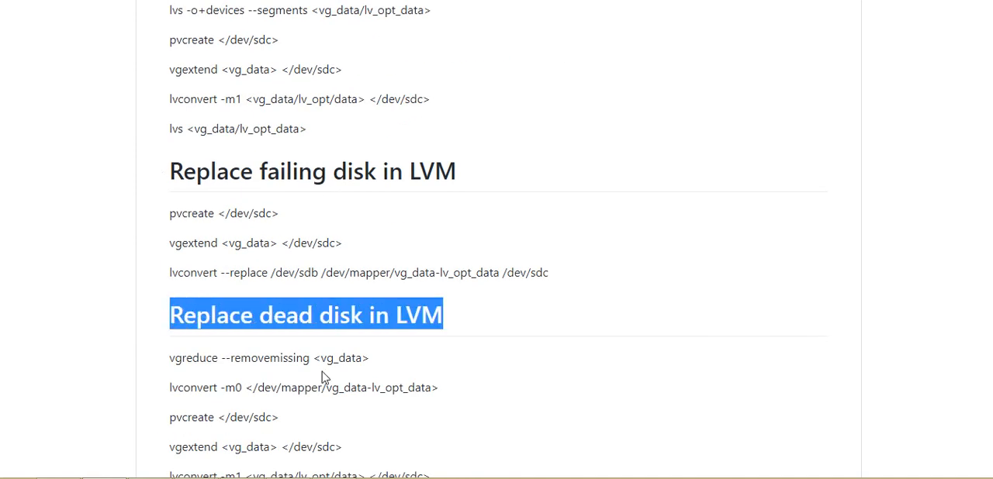